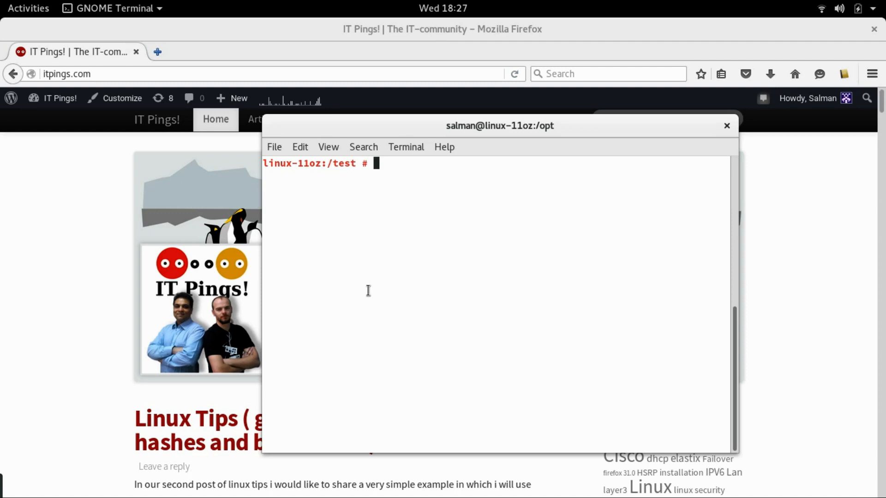
List the test folder with ls, then print file.txt with its hash and blank lines.
{"action": "key", "text": "Return"}
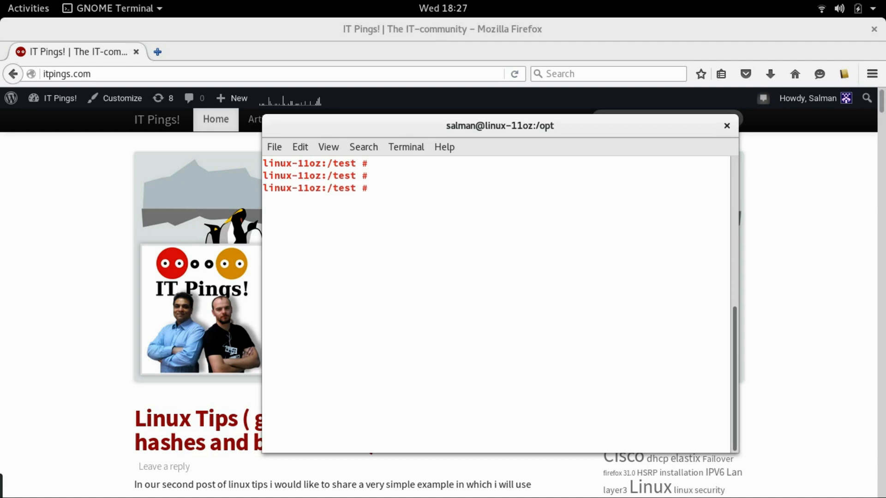
{"action": "type", "text": "ls -ltr"}
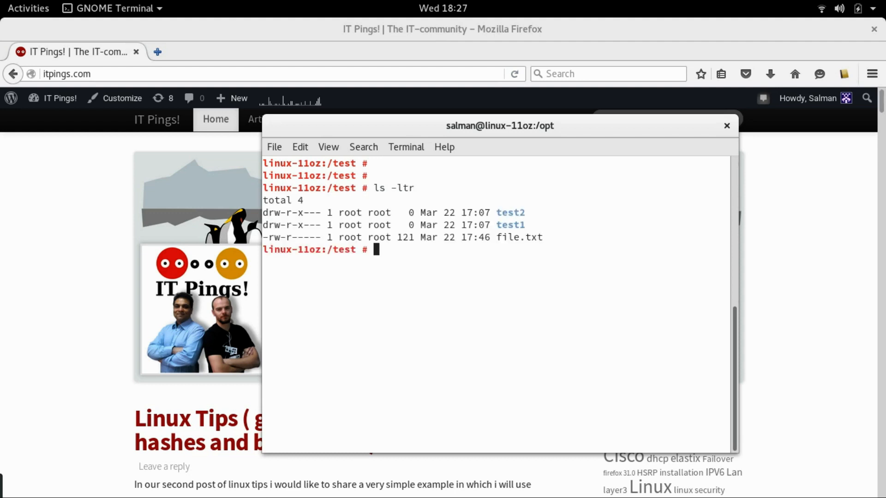
{"action": "type", "text": "cat file.txt"}
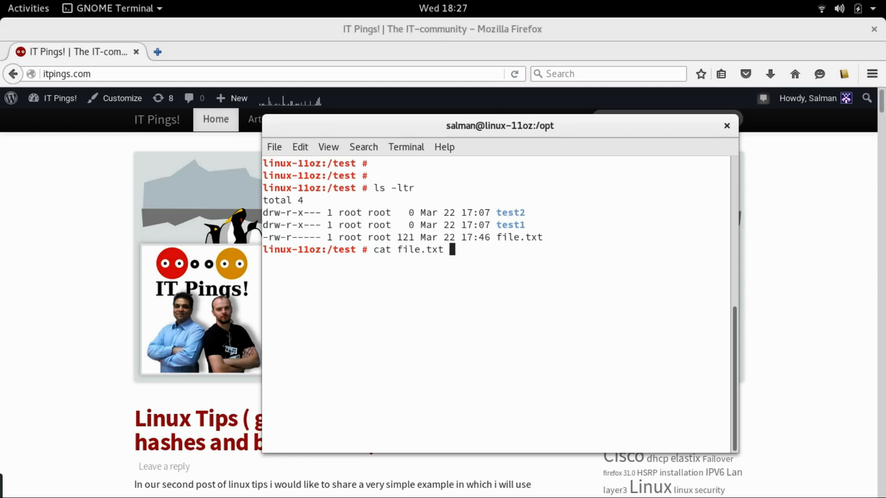
{"action": "key", "text": "Return"}
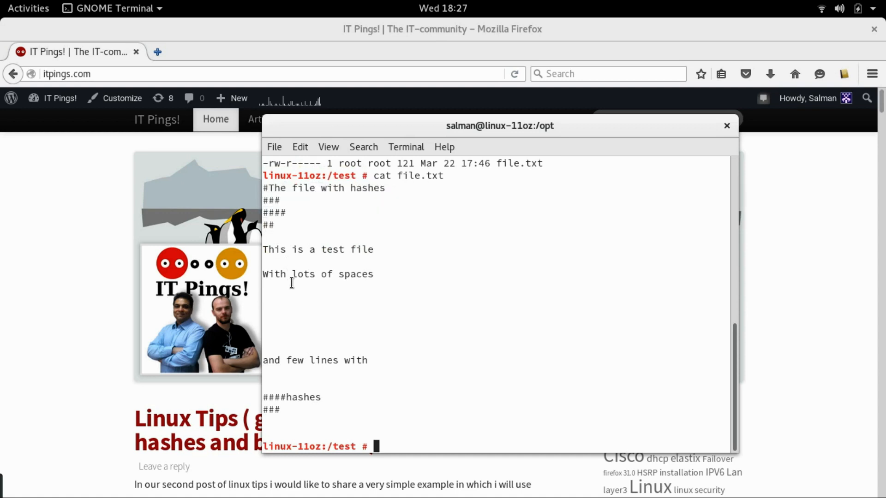
{"action": "mouse_move", "coordinate": [343, 397]}
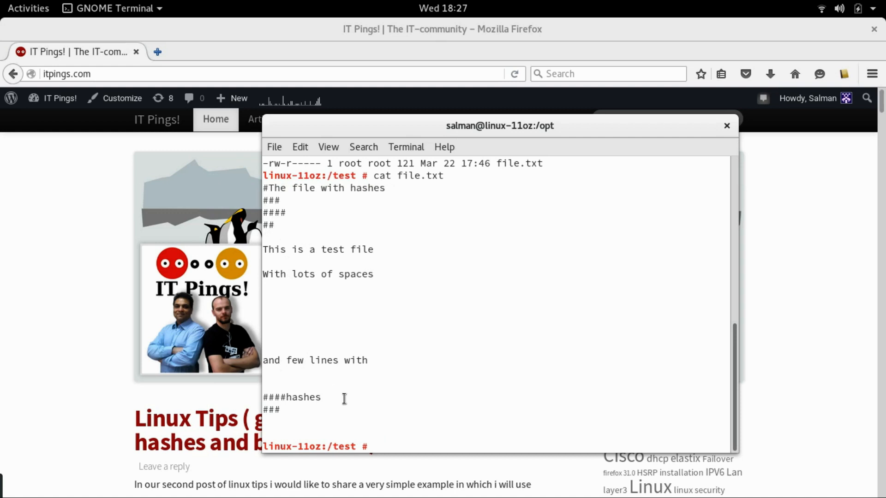
Run cat file.txt | wc -l to count the file's lines, reporting 21.
{"action": "type", "text": "cat f"}
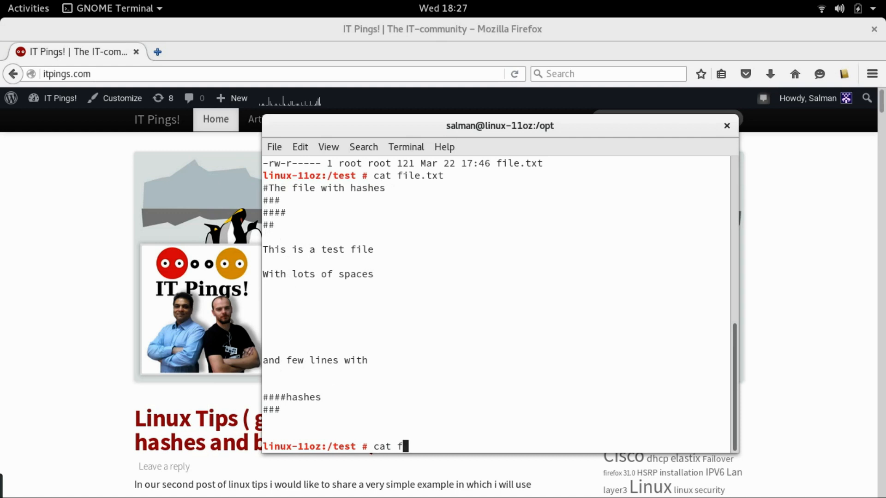
{"action": "type", "text": "ile.txt | wc"}
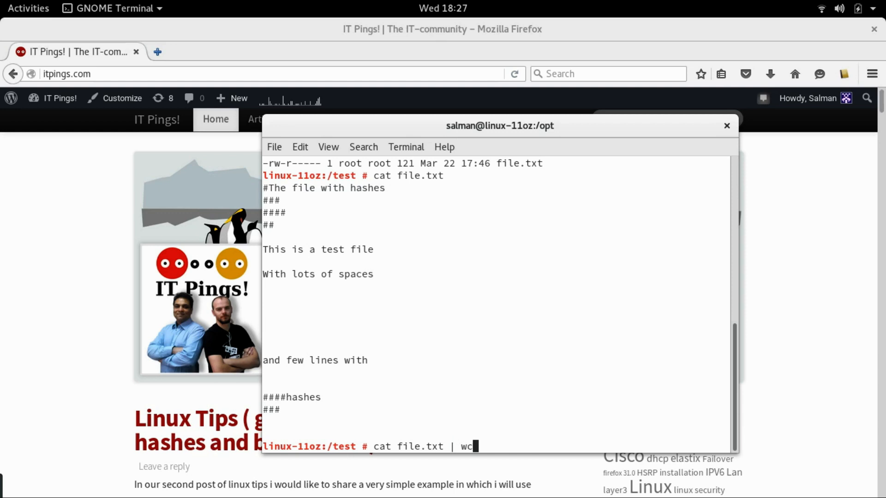
{"action": "type", "text": "-l"}
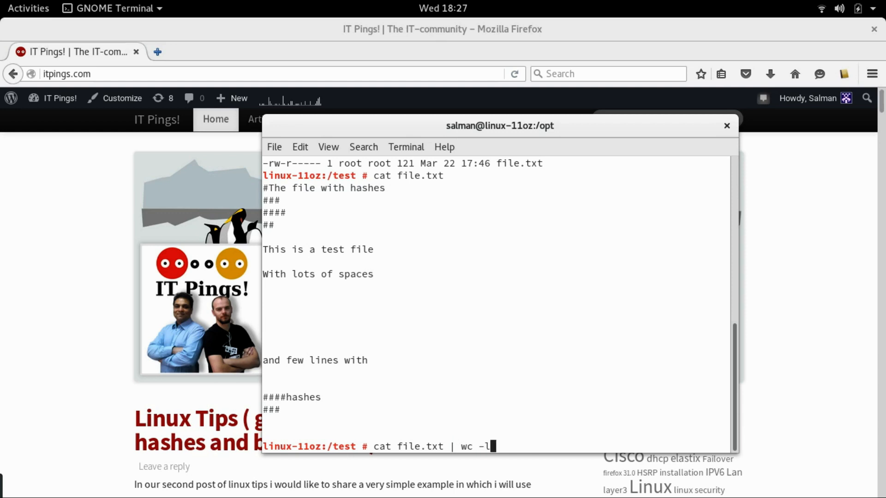
{"action": "key", "text": "Return"}
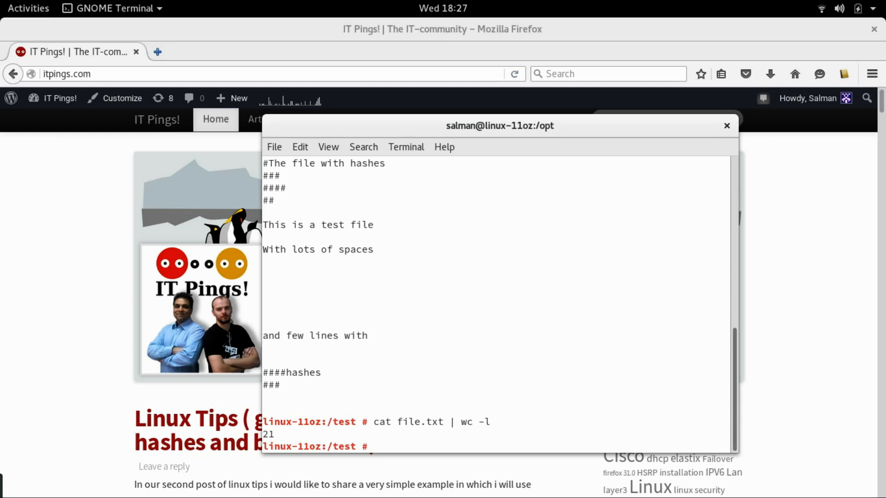
Type grep . file.txt | grep -v "#" at the prompt without running it.
{"action": "type", "text": "g"}
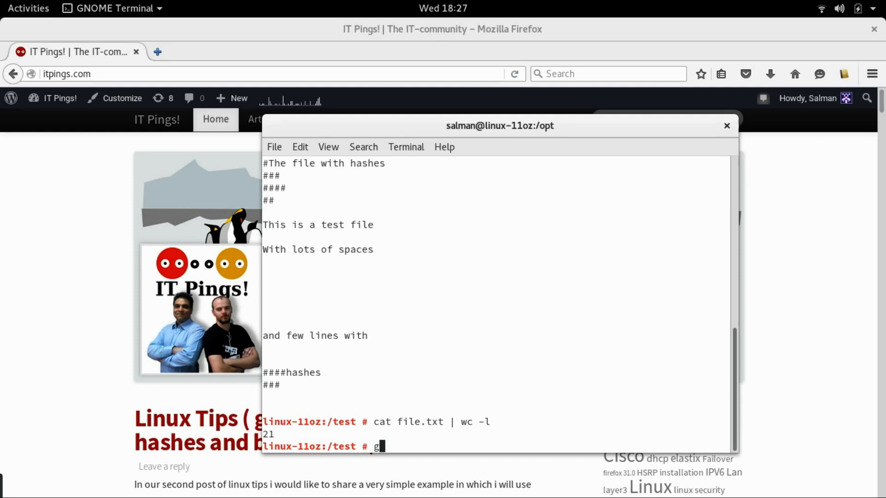
{"action": "type", "text": "rep ."}
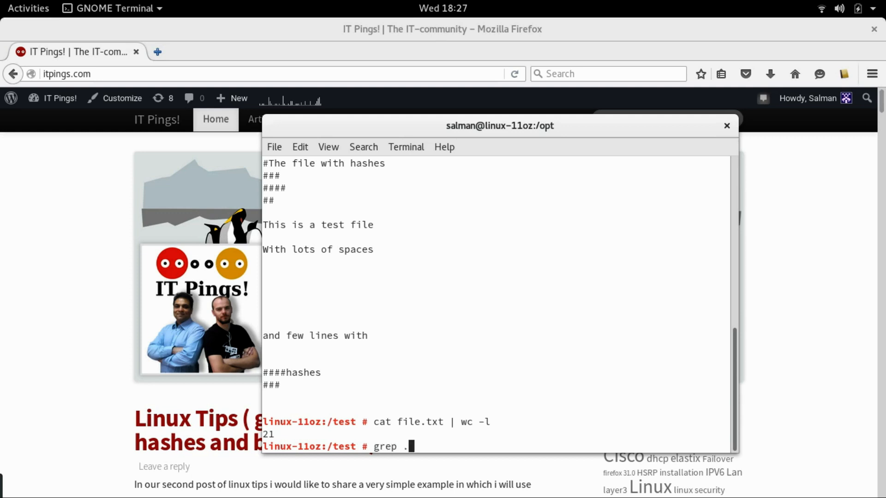
{"action": "type", "text": "file.txt"}
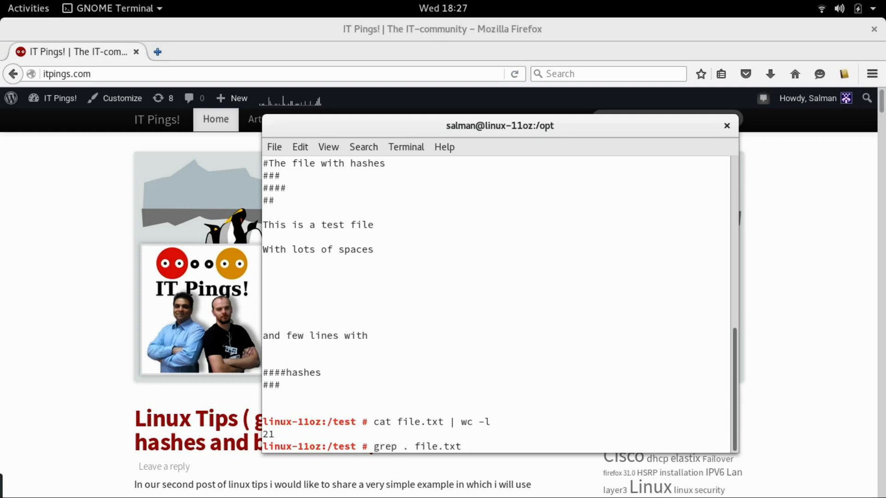
{"action": "type", "text": "| grep"}
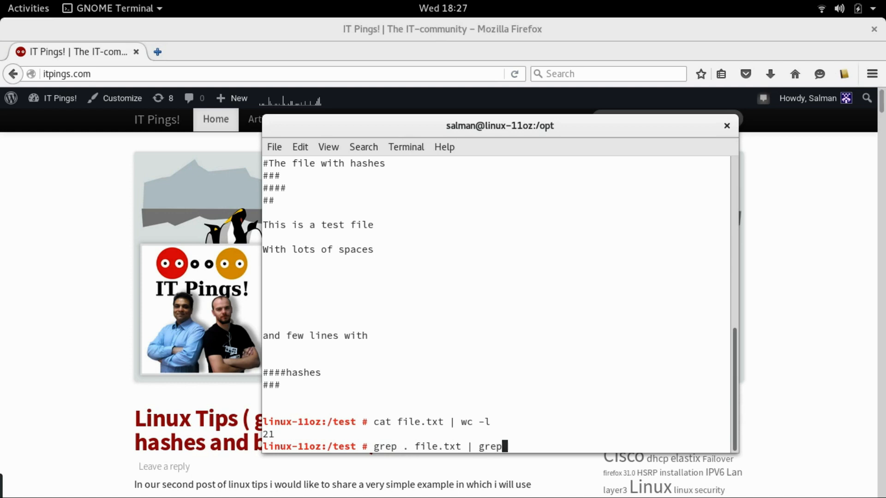
{"action": "type", "text": "-v"}
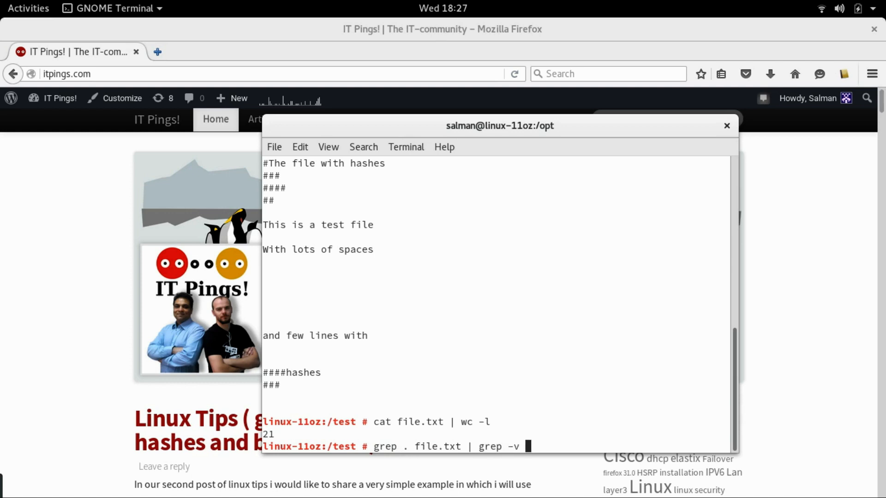
{"action": "type", "text": "\"#"}
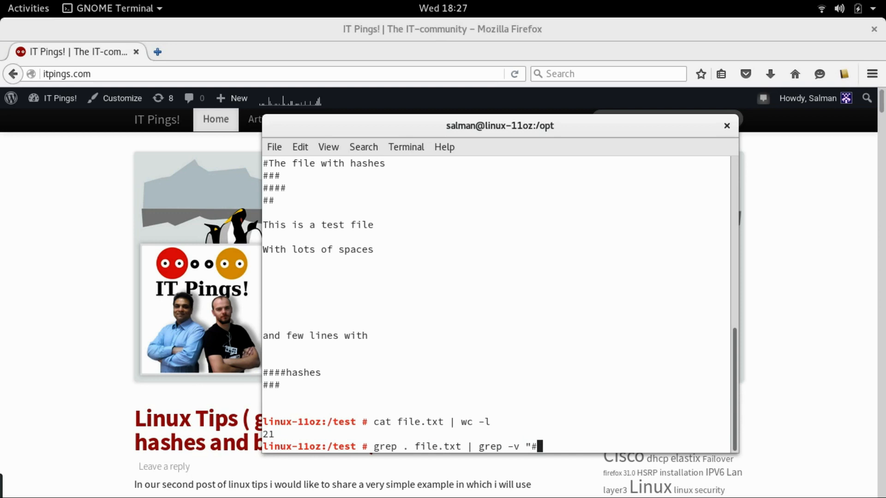
{"action": "type", "text": "\""}
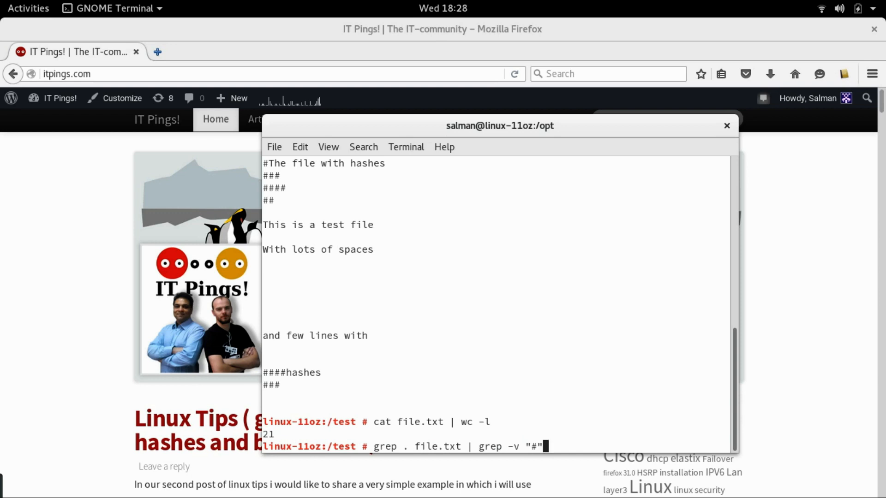
{"action": "mouse_move", "coordinate": [405, 448]}
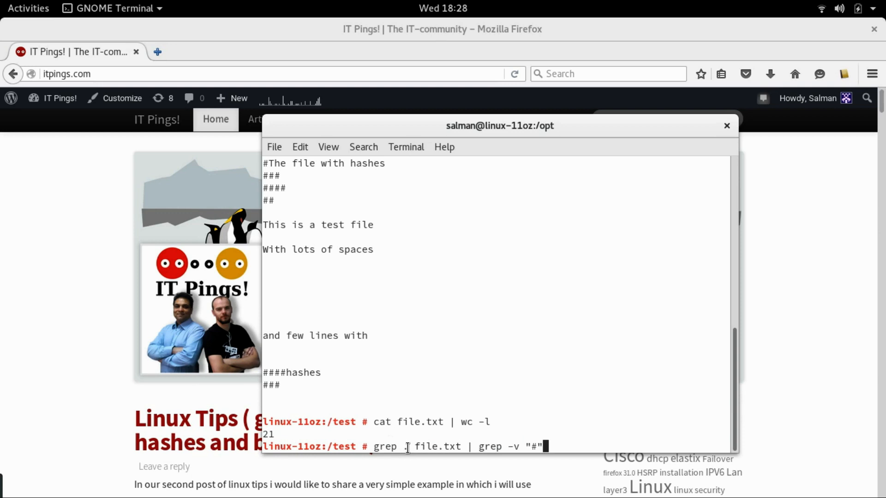
{"action": "type", "text": "."}
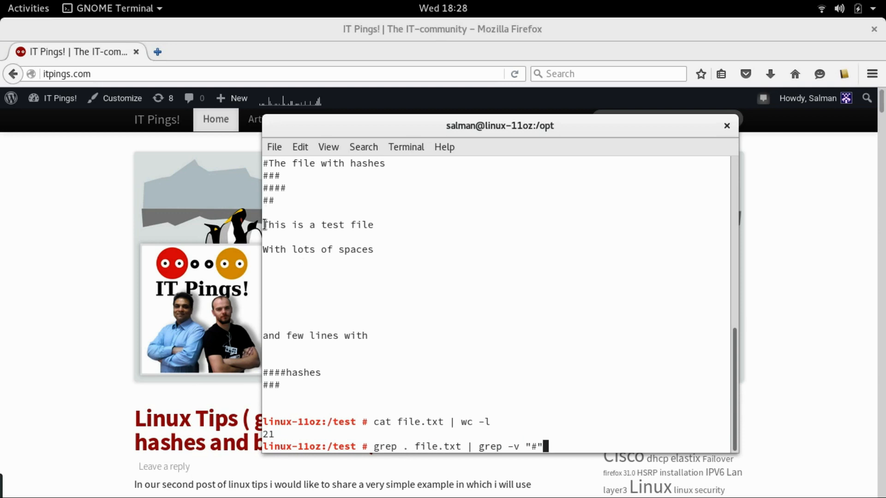
{"action": "mouse_move", "coordinate": [443, 446]}
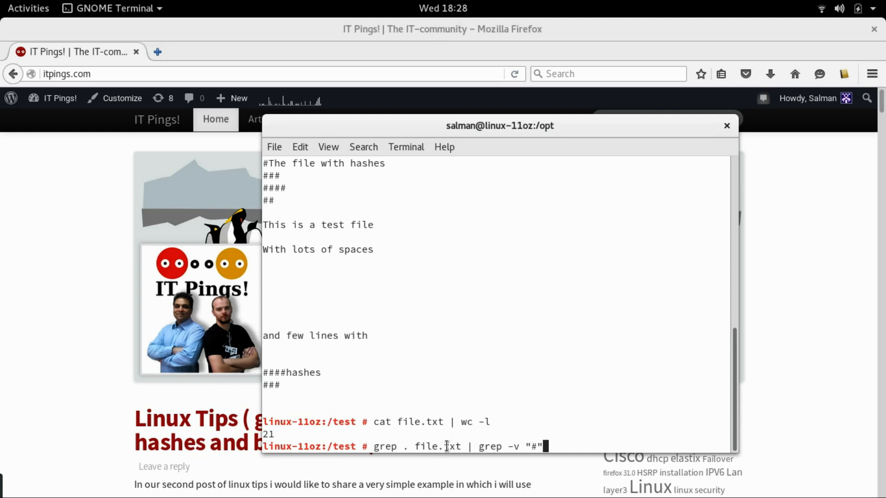
{"action": "mouse_move", "coordinate": [410, 325]}
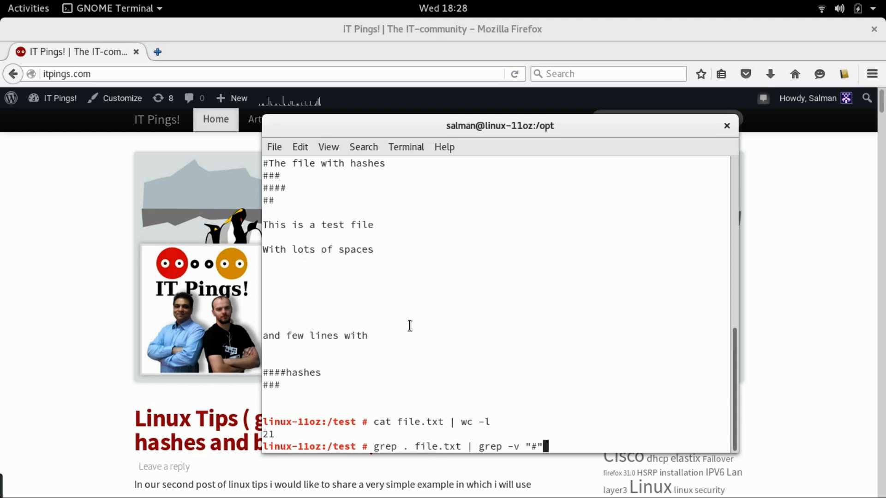
{"action": "mouse_move", "coordinate": [478, 447]}
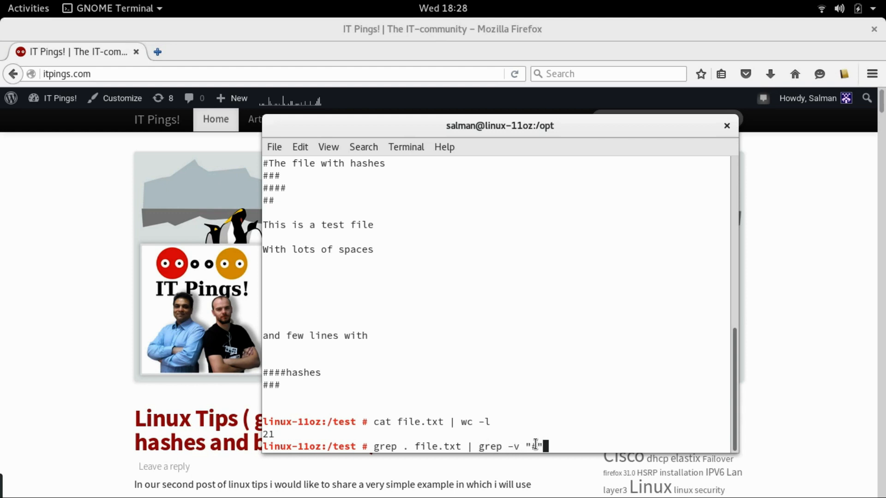
{"action": "type", "text": "#"}
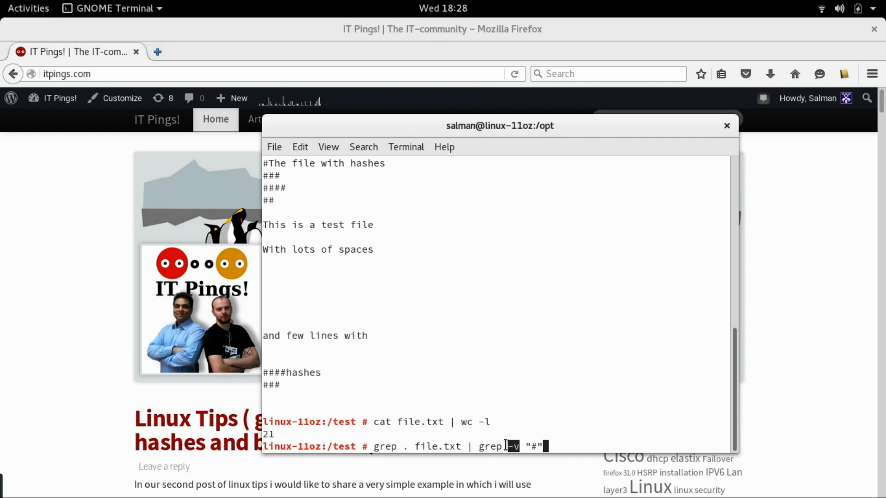
{"action": "mouse_move", "coordinate": [523, 436]}
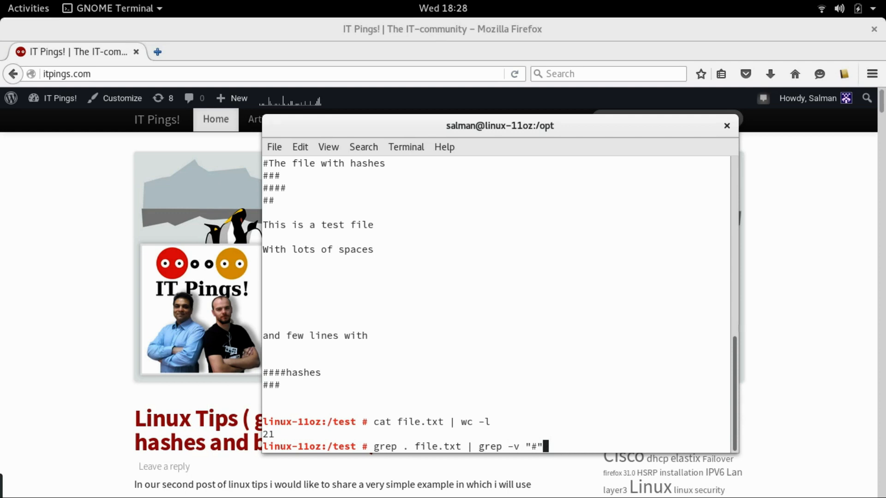
Run the filter to print three text lines, then pipe it into wc -l, getting 3.
{"action": "key", "text": "Return"}
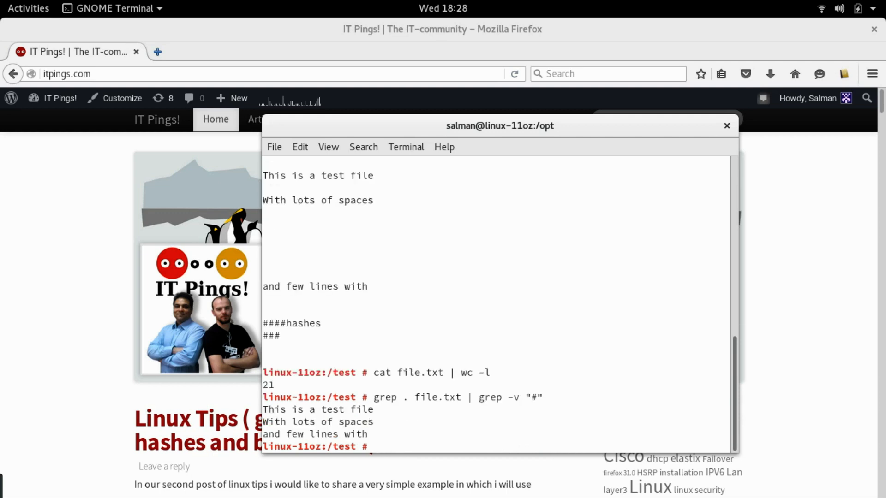
{"action": "type", "text": "grep . file.txt | grep -v \"#\" |"}
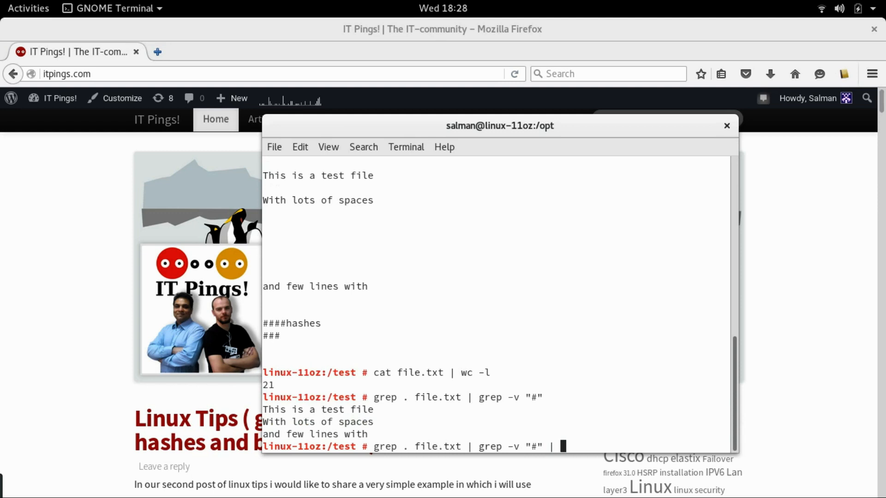
{"action": "type", "text": "wc"}
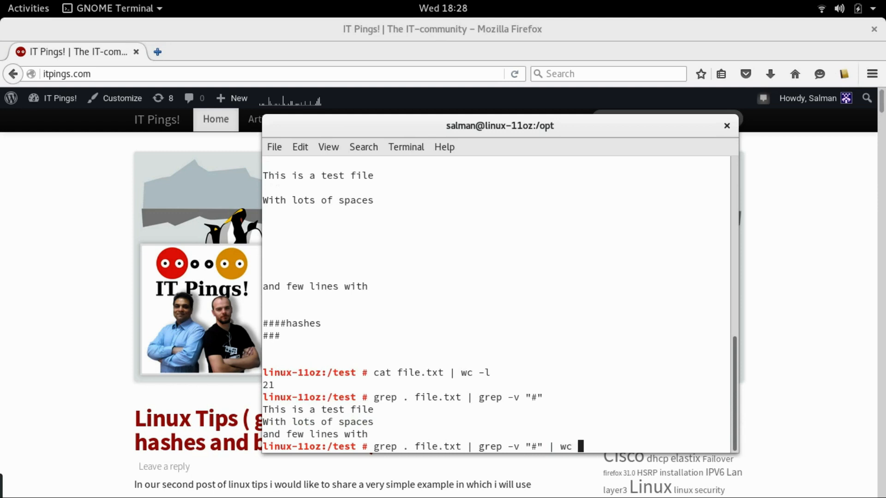
{"action": "key", "text": "Return"}
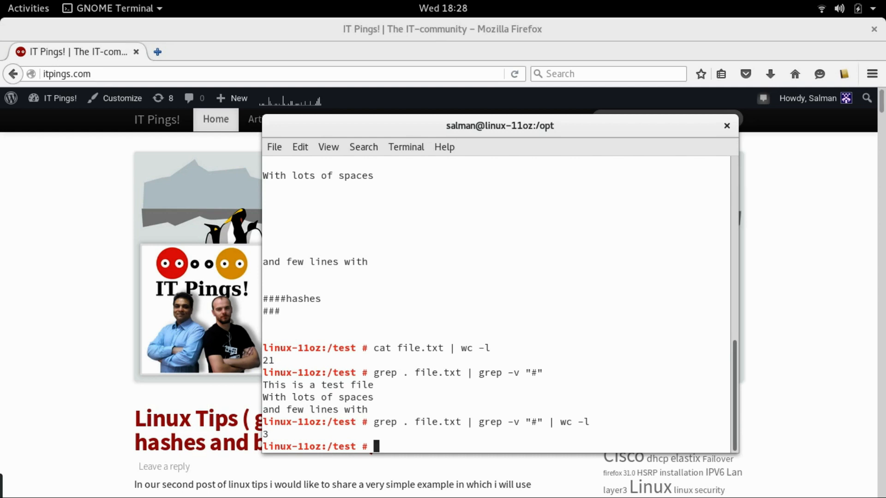
{"action": "type", "text": "man gre"}
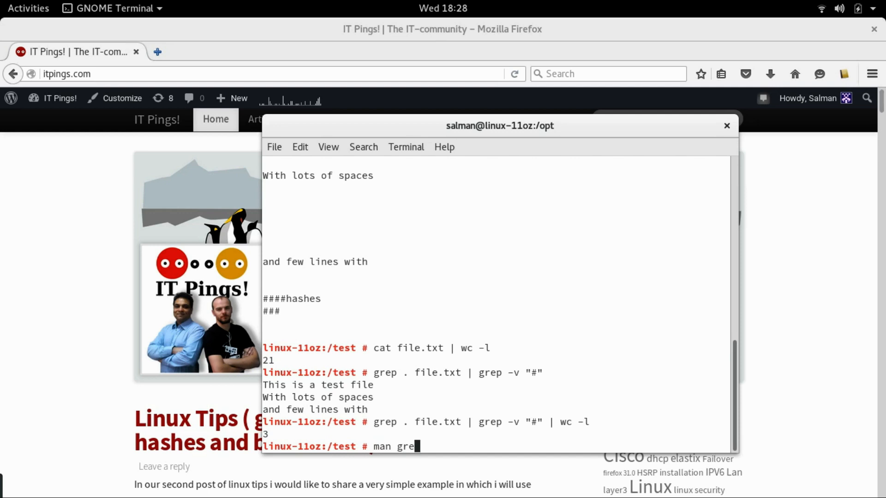
{"action": "key", "text": "Return"}
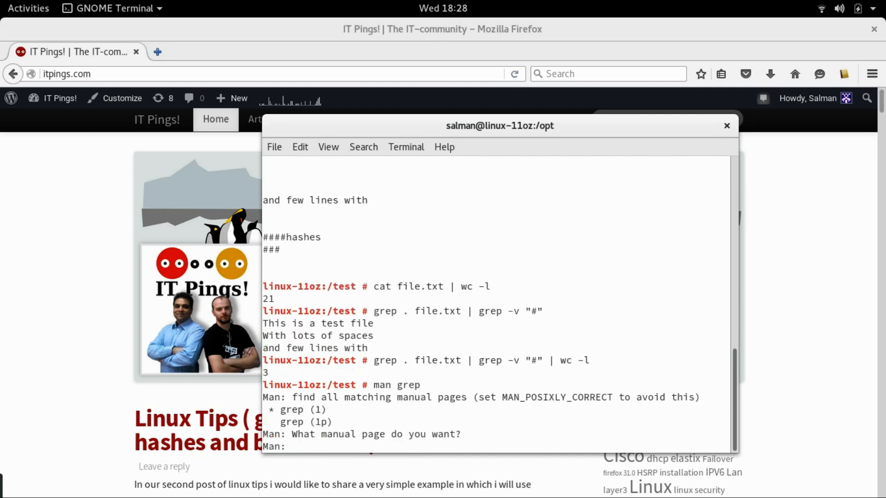
{"action": "key", "text": "Return"}
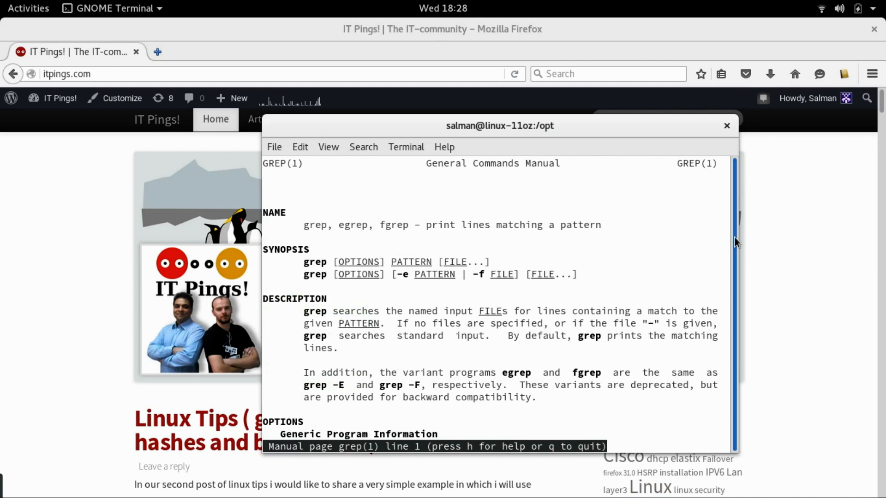
{"action": "scroll", "scroll_direction": "down", "scroll_amount": 3}
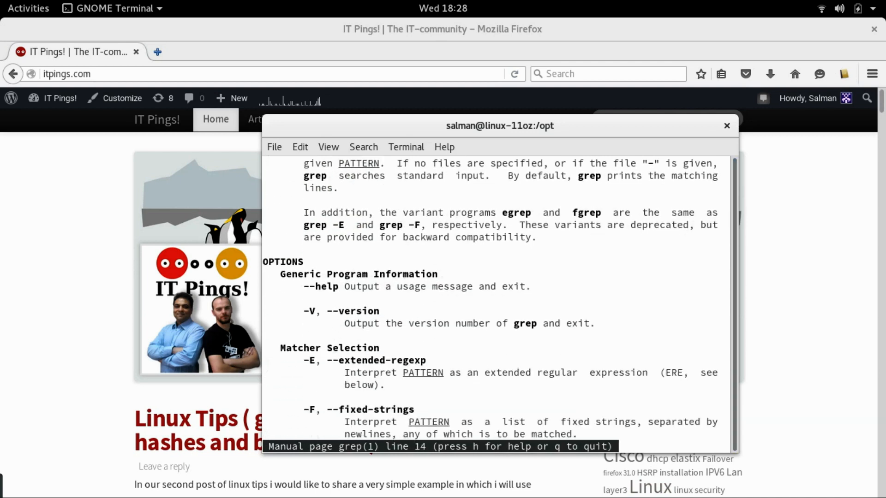
{"action": "scroll", "scroll_direction": "down", "scroll_amount": 3}
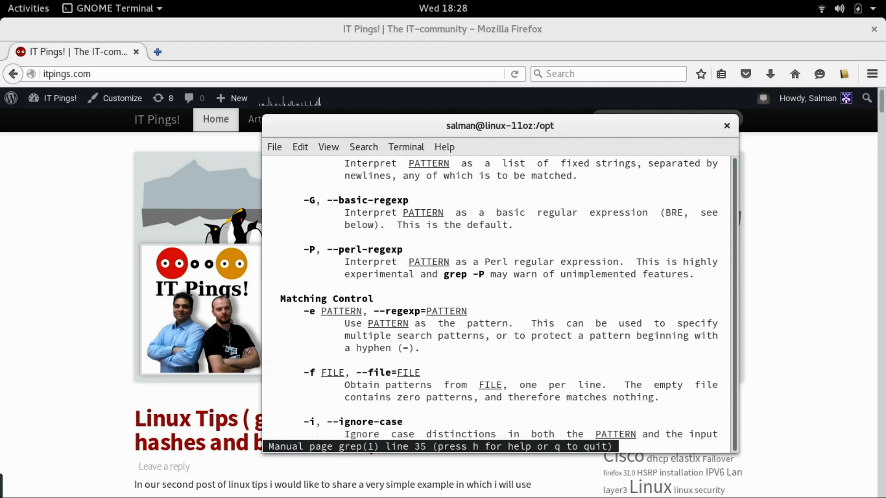
{"action": "scroll", "scroll_direction": "down", "scroll_amount": 3}
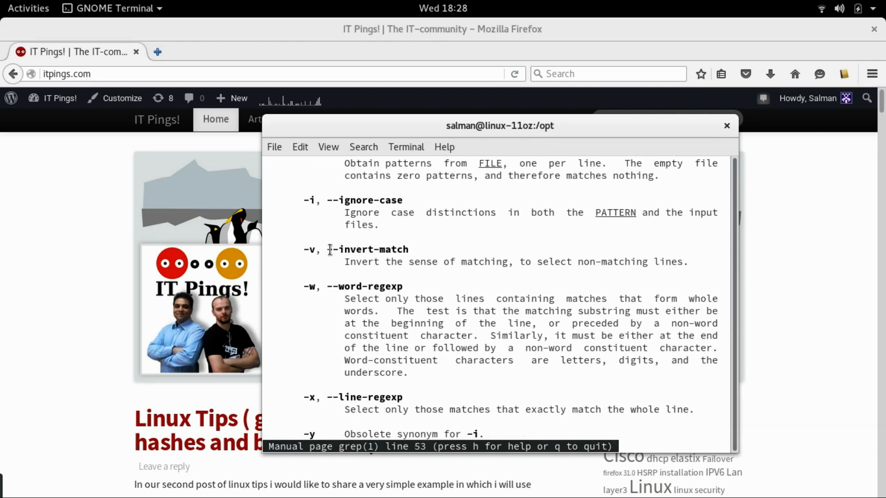
{"action": "double_click", "coordinate": [342, 249]}
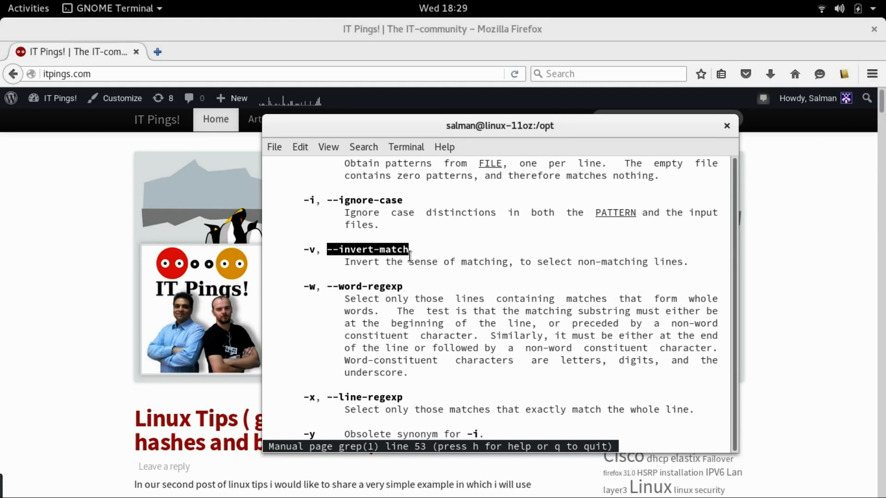
{"action": "key", "text": "q"}
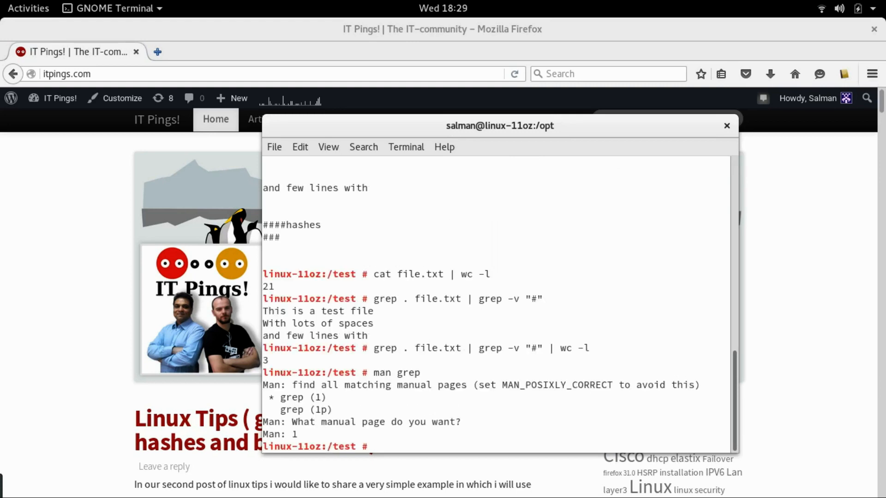
Recall grep . file.txt | grep -v "#" | wc -l at the prompt for editing.
{"action": "type", "text": "grep . file.txt | grep -v \"#\" | wc -l"}
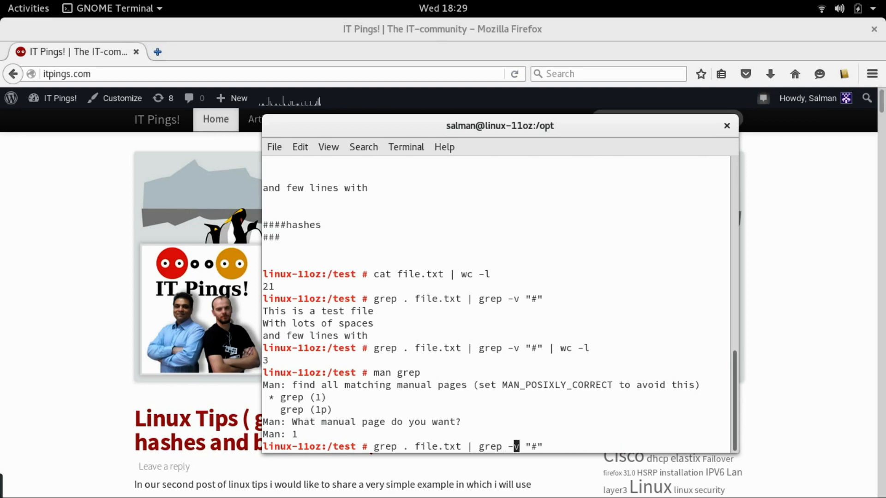
{"action": "mouse_move", "coordinate": [533, 446]}
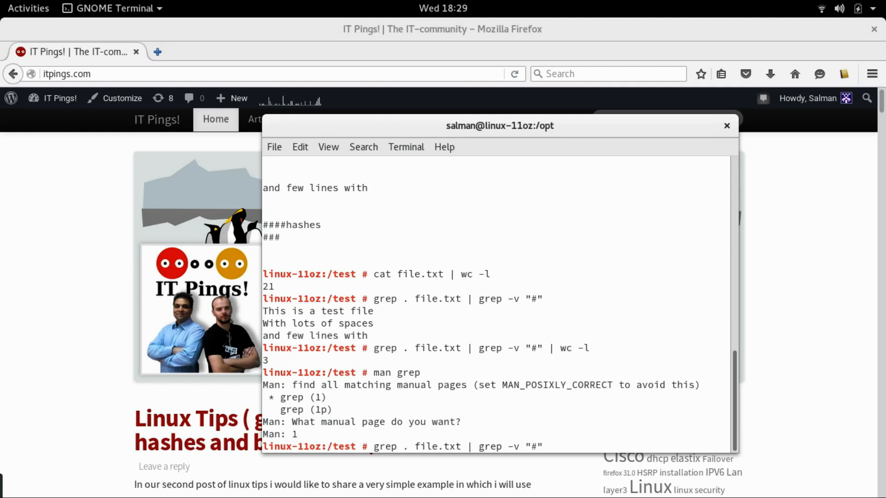
{"action": "mouse_move", "coordinate": [536, 446]}
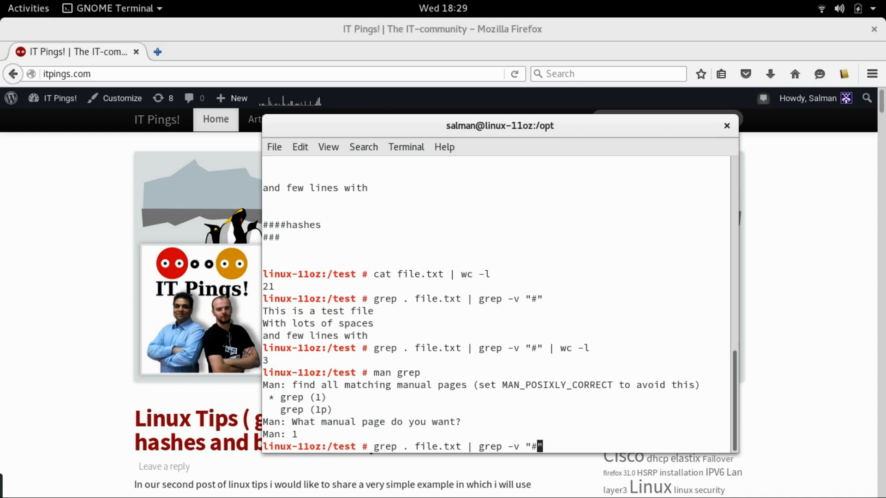